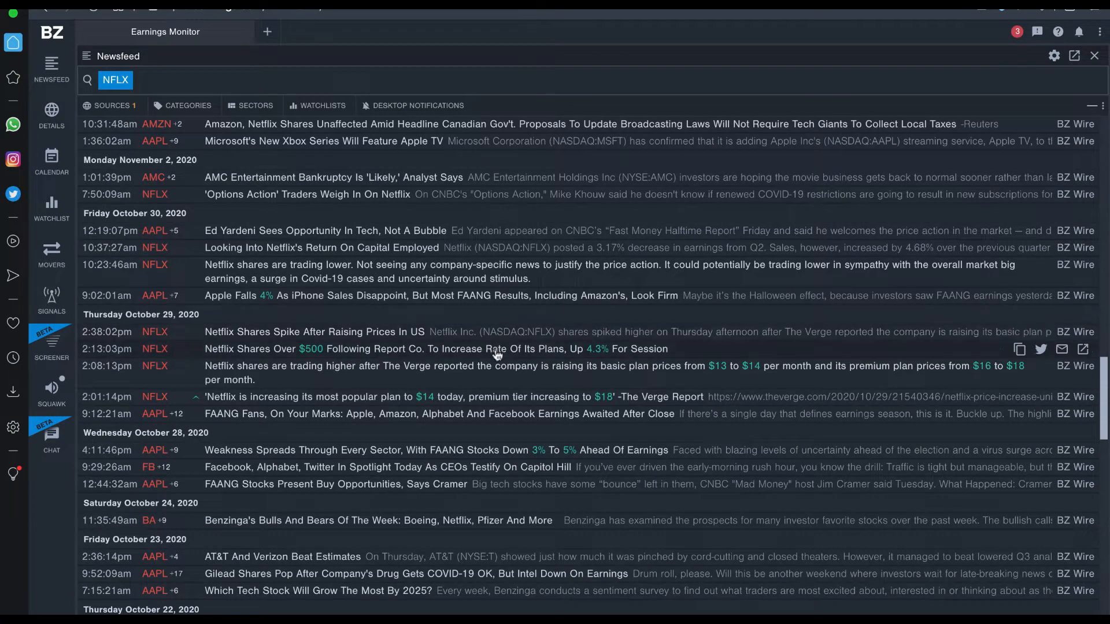
pyautogui.moveTo(498, 359)
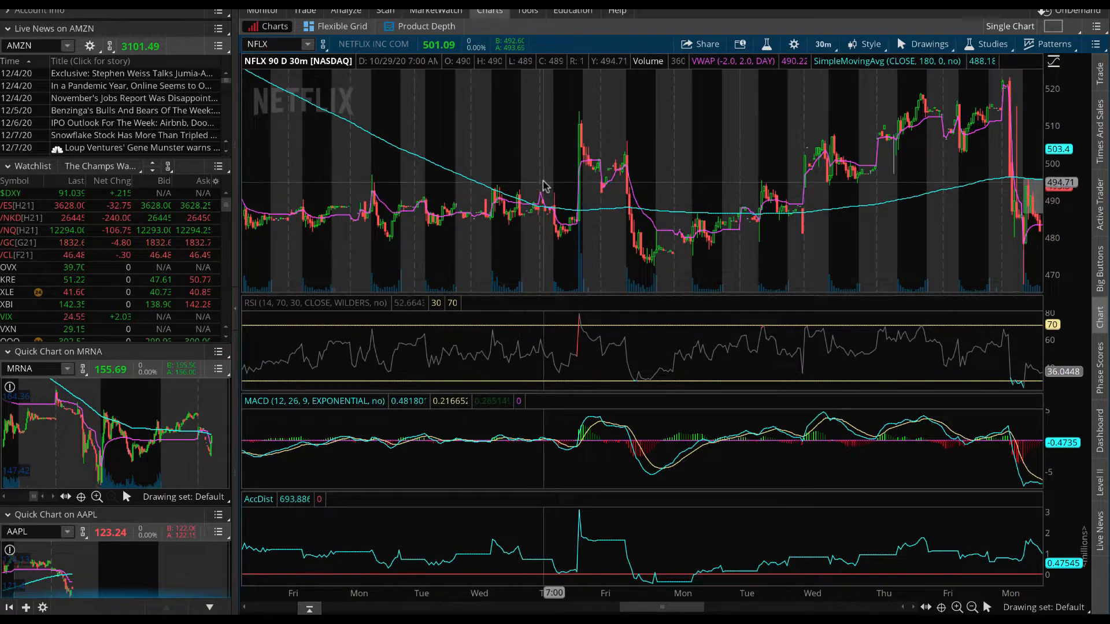
pyautogui.moveTo(545, 183)
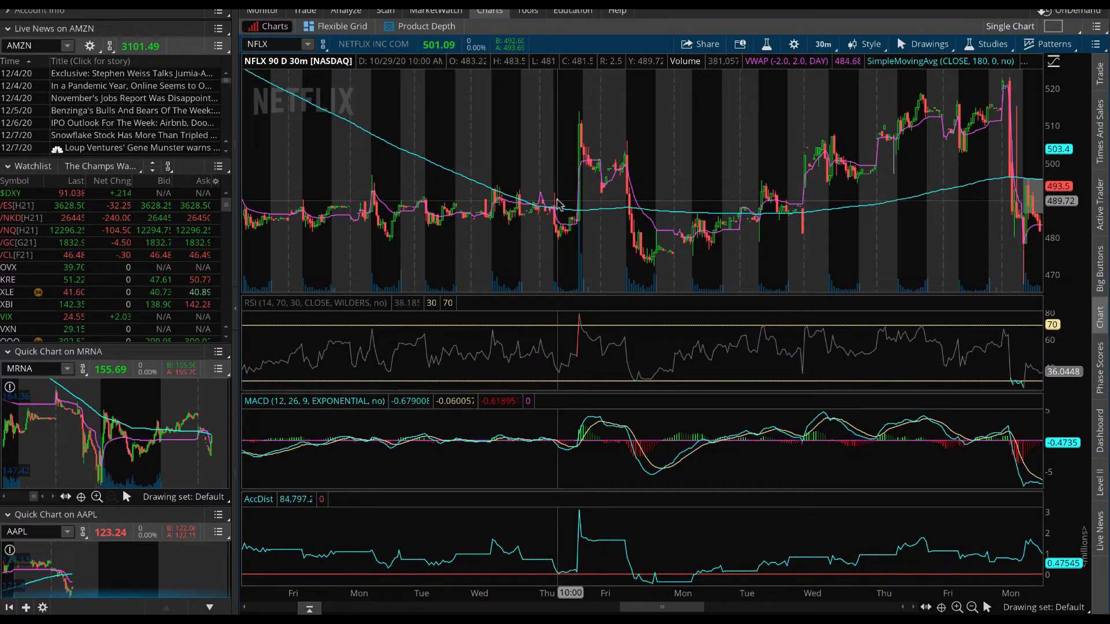
pyautogui.moveTo(563, 223)
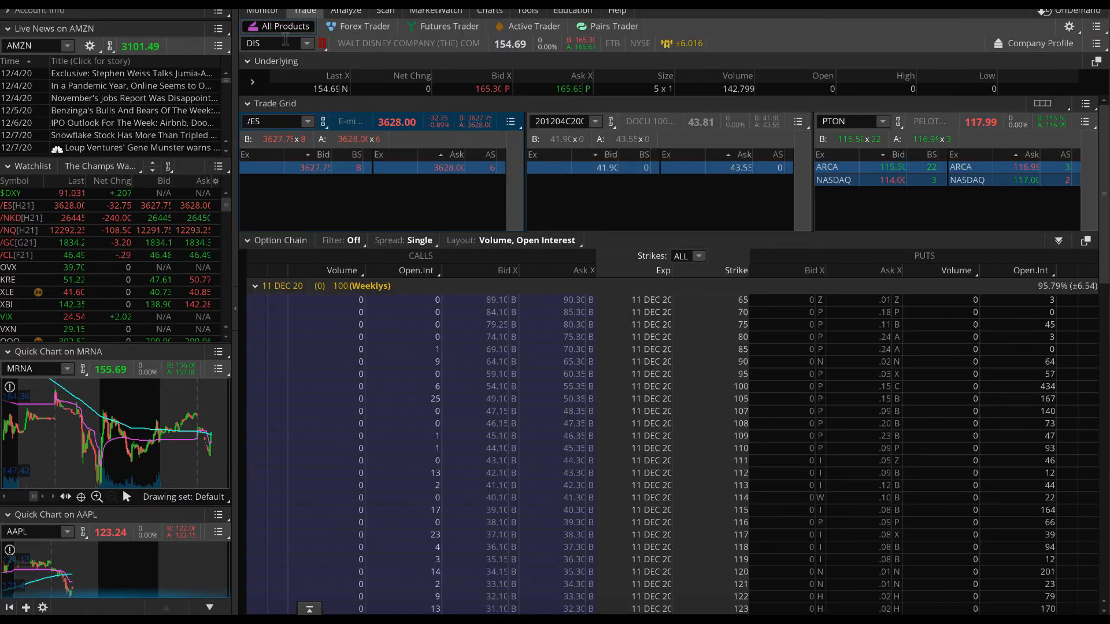
# Step: Switch Disney's option chain layout to Impl Vol, Probability OTM, Delta and expand 11 DEC 20
pyautogui.click(511, 240)
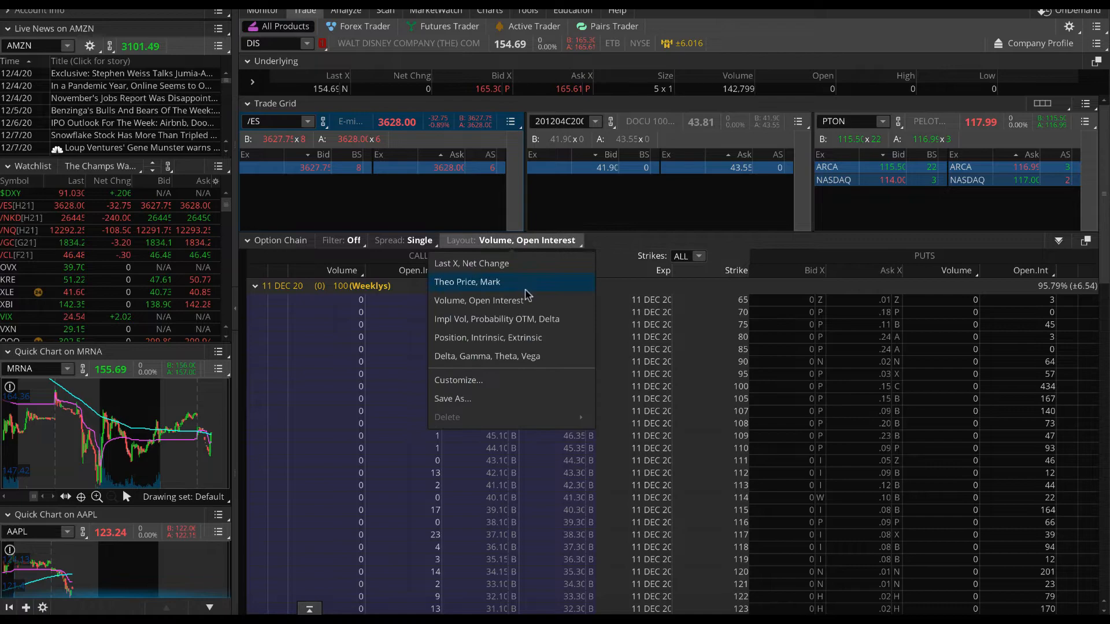
pyautogui.click(496, 319)
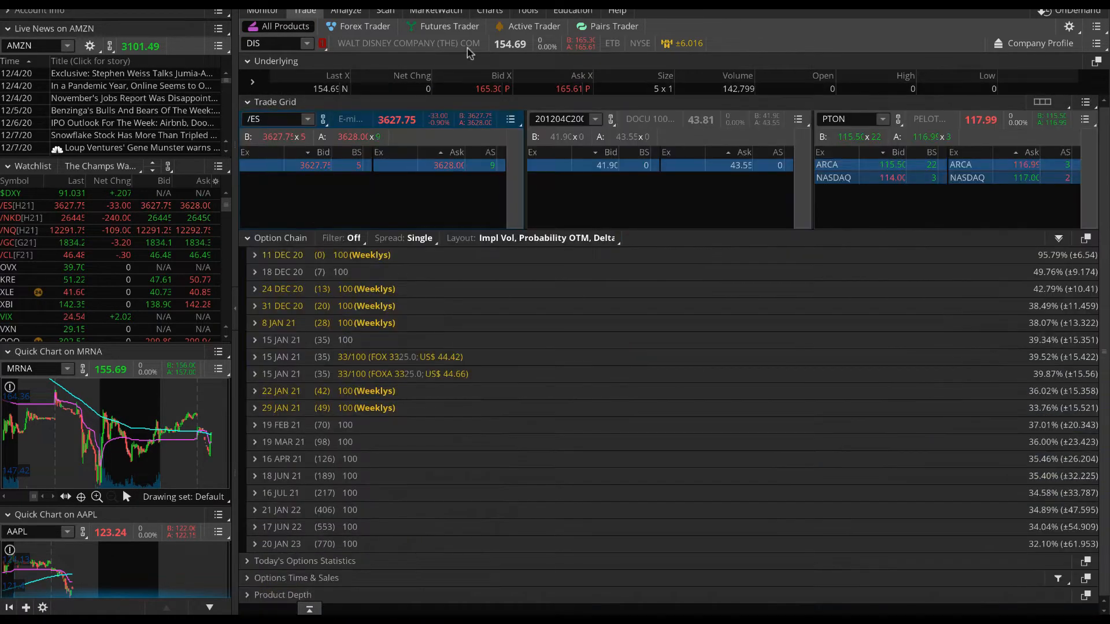
pyautogui.click(489, 10)
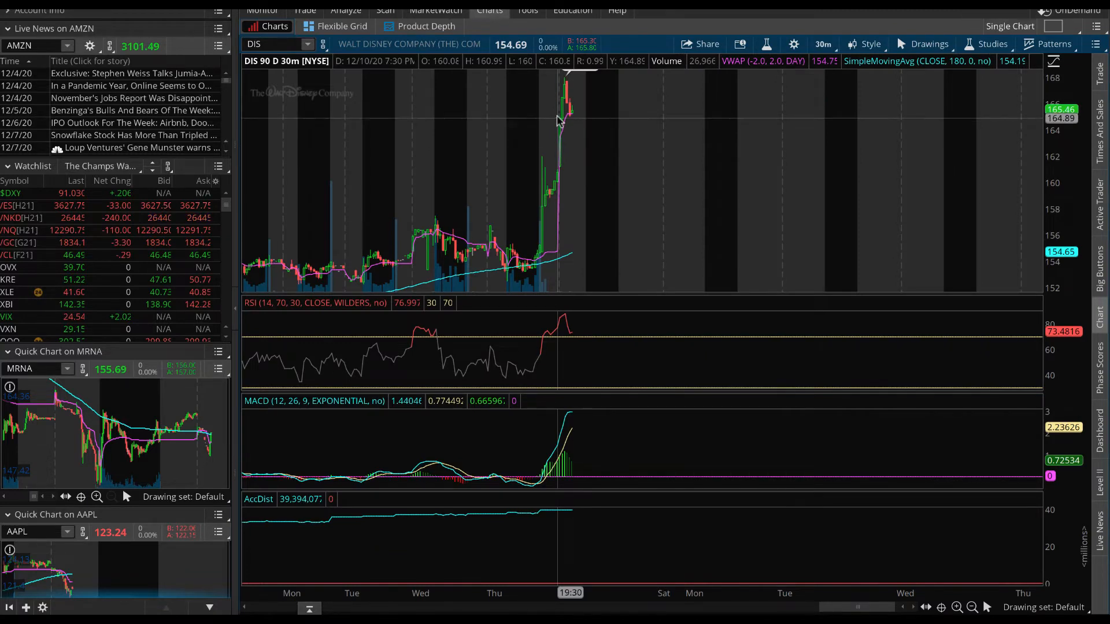
pyautogui.moveTo(593, 116)
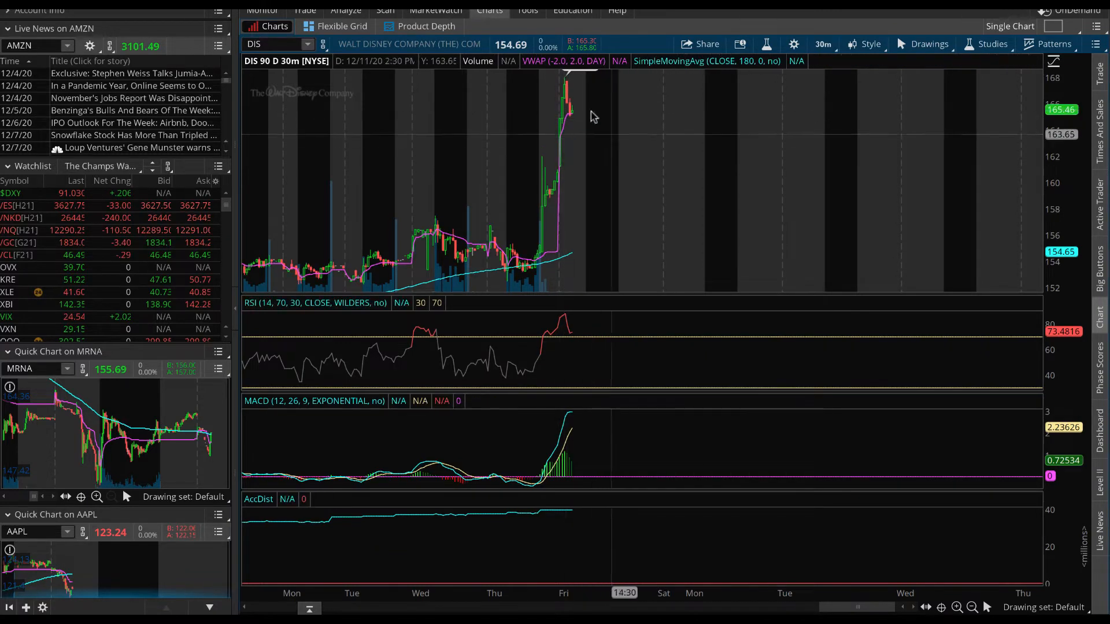
pyautogui.click(304, 9)
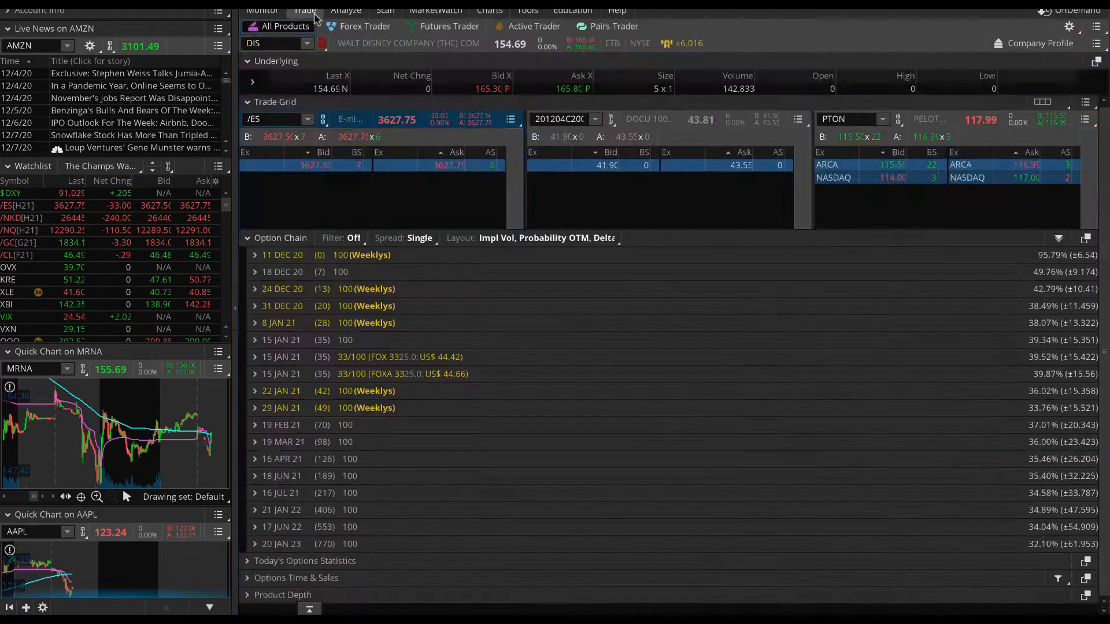
pyautogui.click(255, 255)
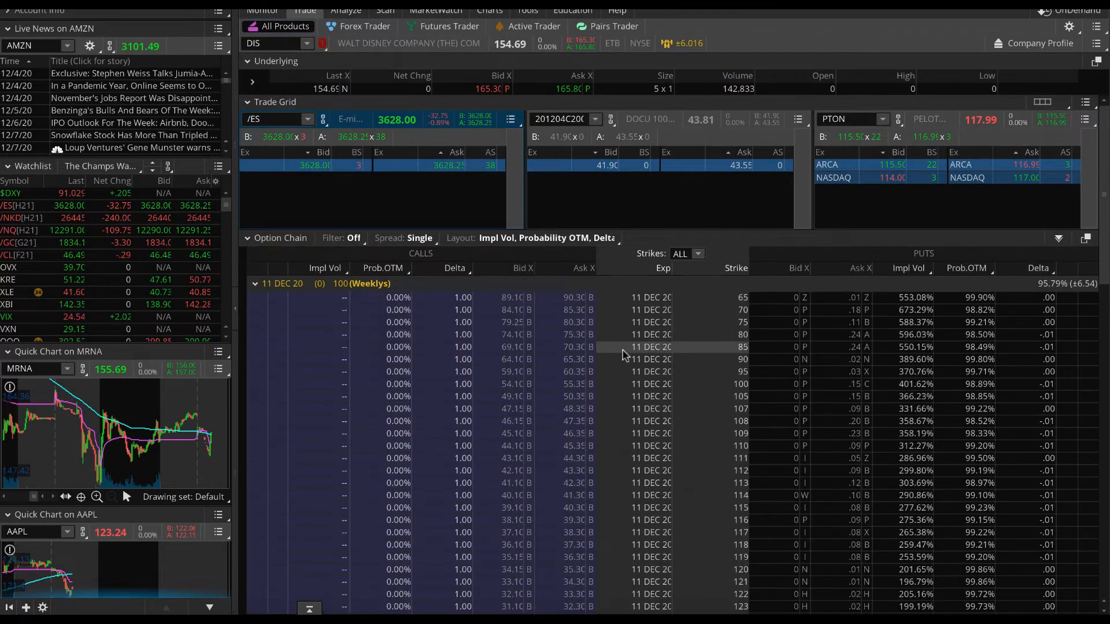
pyautogui.click(489, 10)
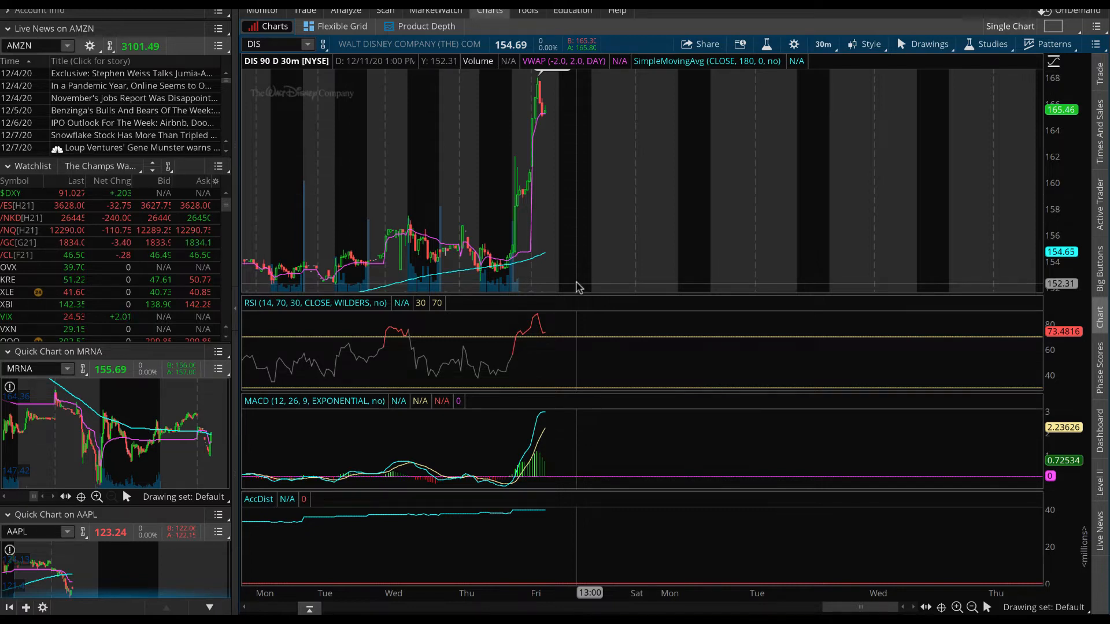
pyautogui.moveTo(559, 117)
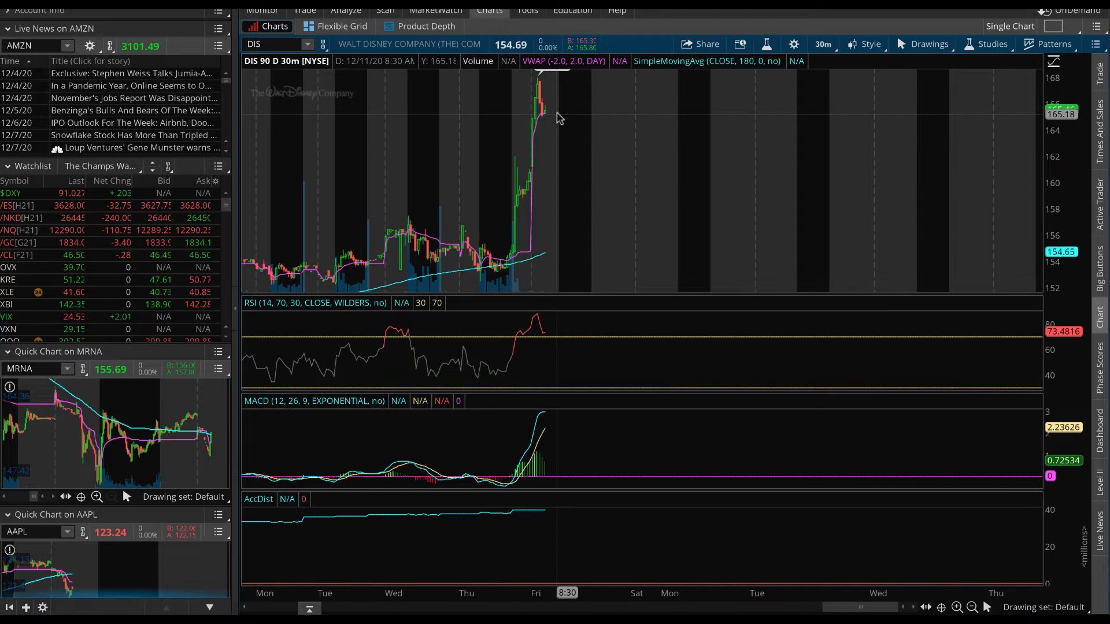
pyautogui.moveTo(559, 117)
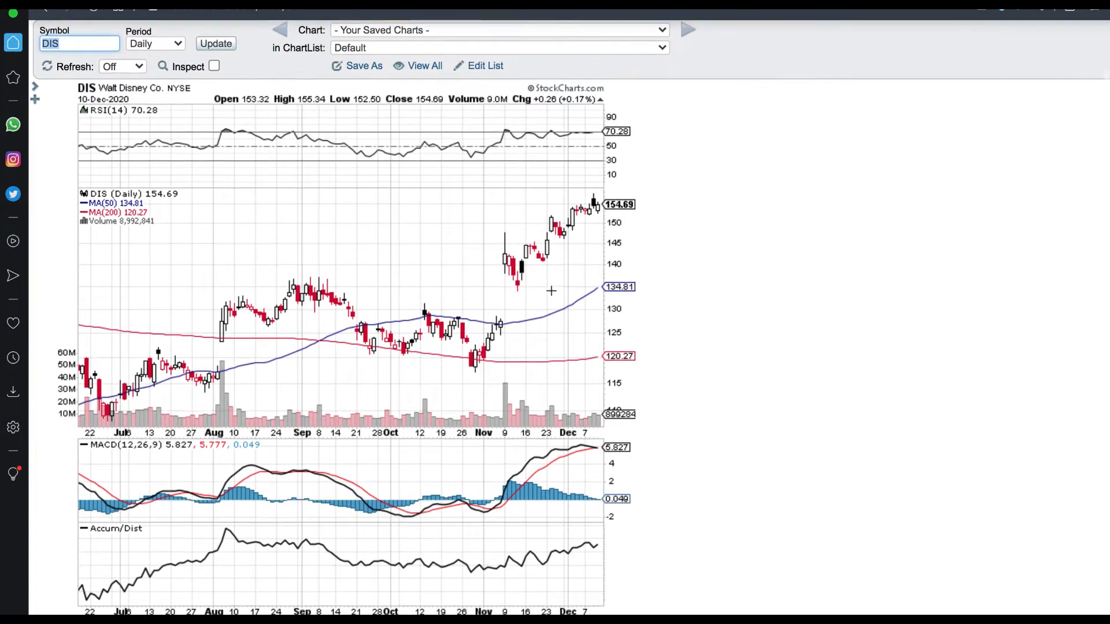
pyautogui.moveTo(545, 396)
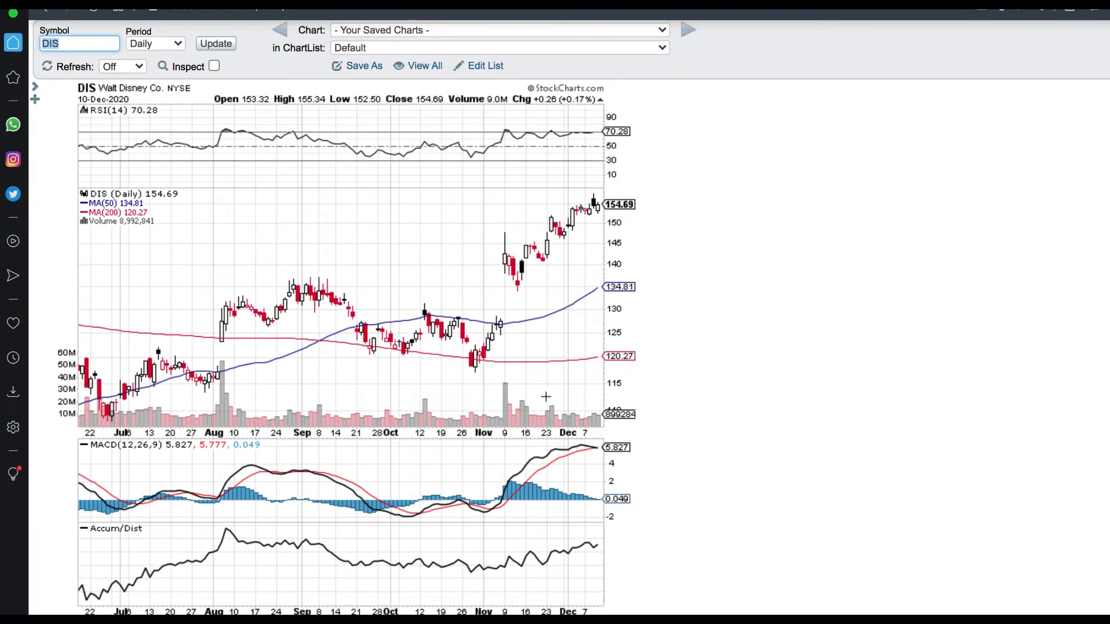
pyautogui.moveTo(609, 422)
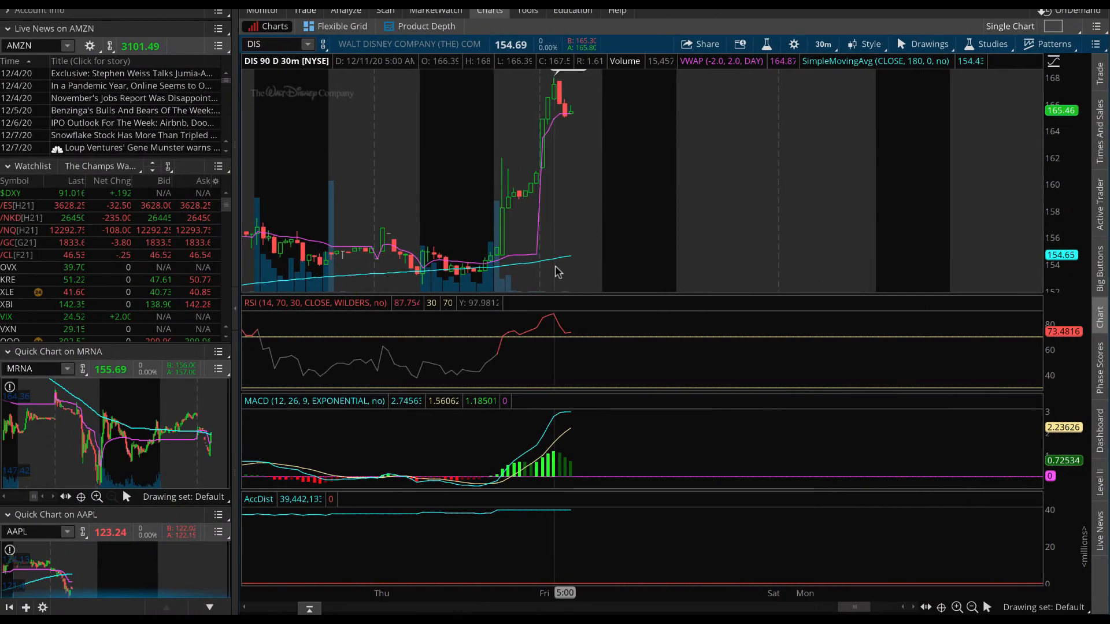
pyautogui.moveTo(606, 92)
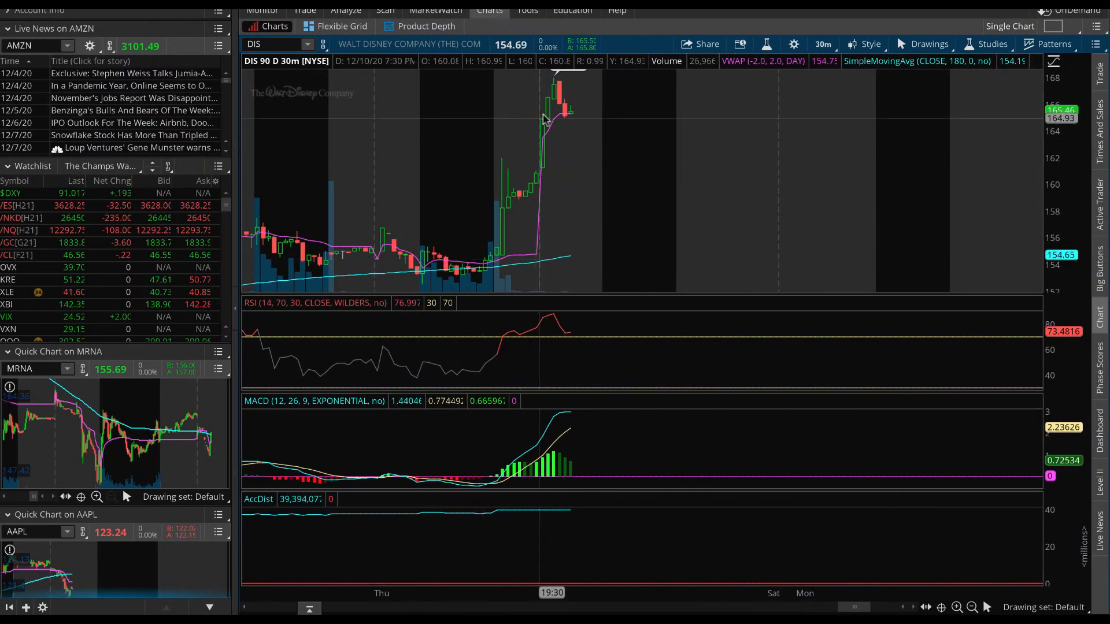
pyautogui.moveTo(548, 113)
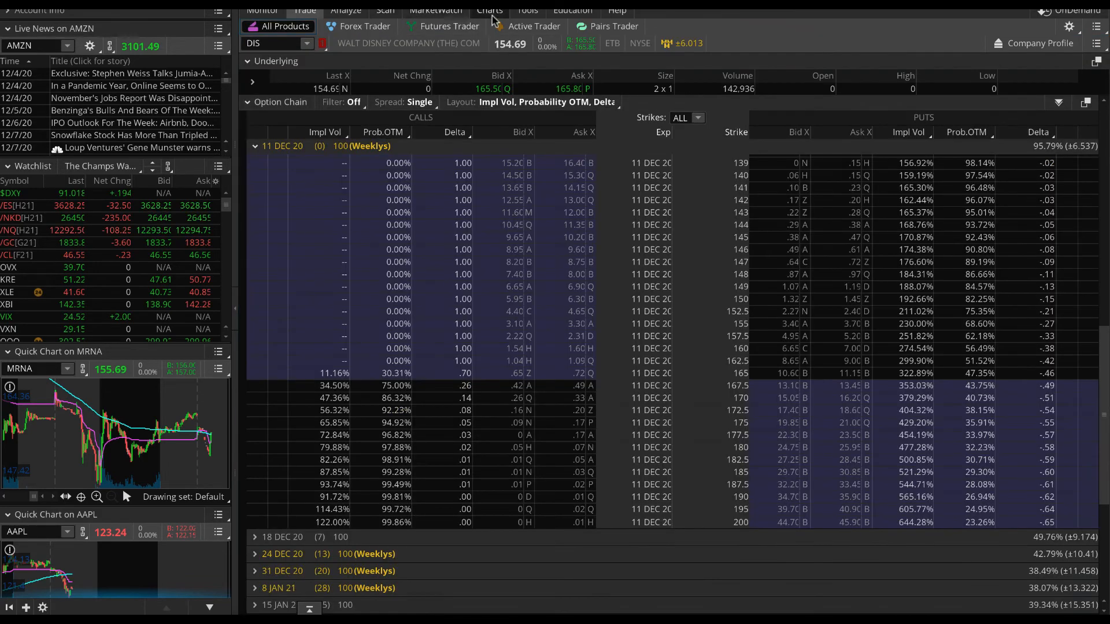
# Step: Show Disney's 30-minute chart, glancing at the option chain before ending on DIS
pyautogui.click(489, 10)
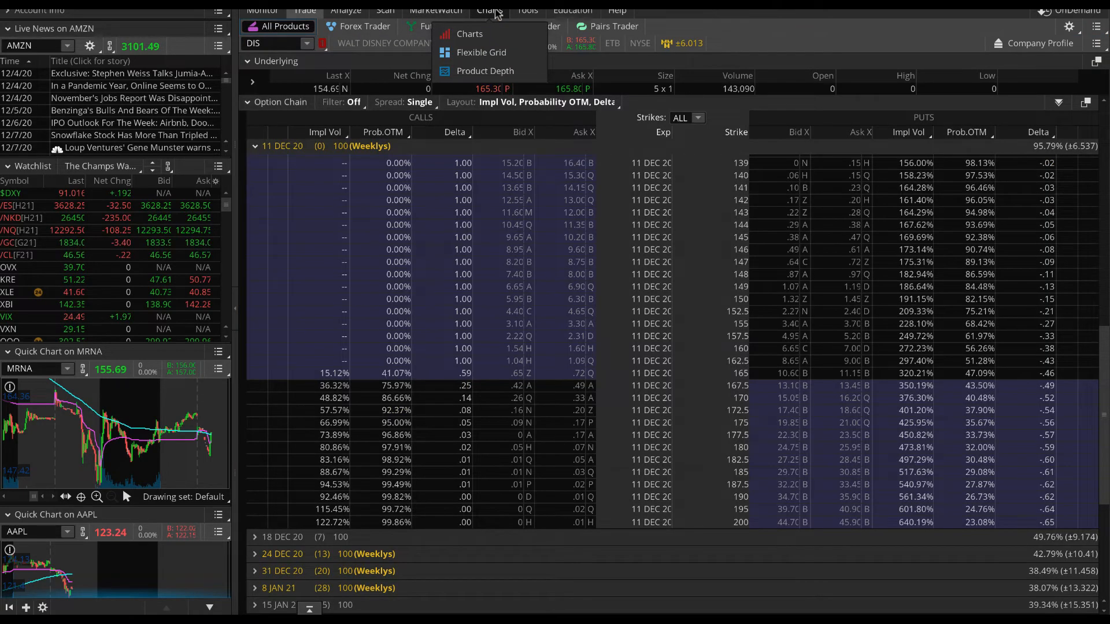
pyautogui.click(469, 33)
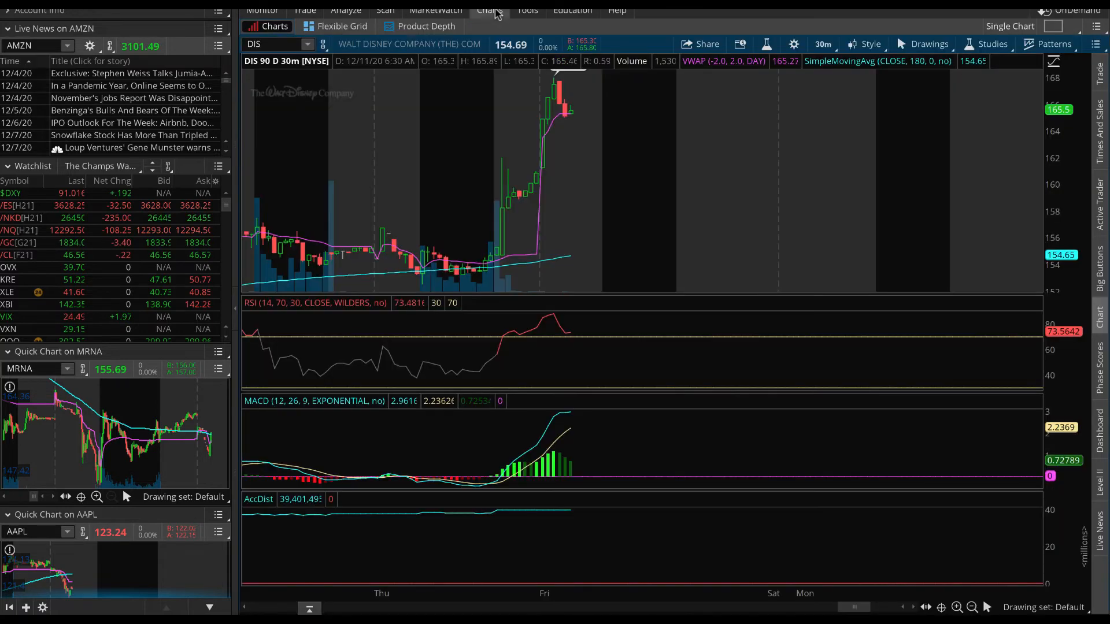
pyautogui.click(305, 10)
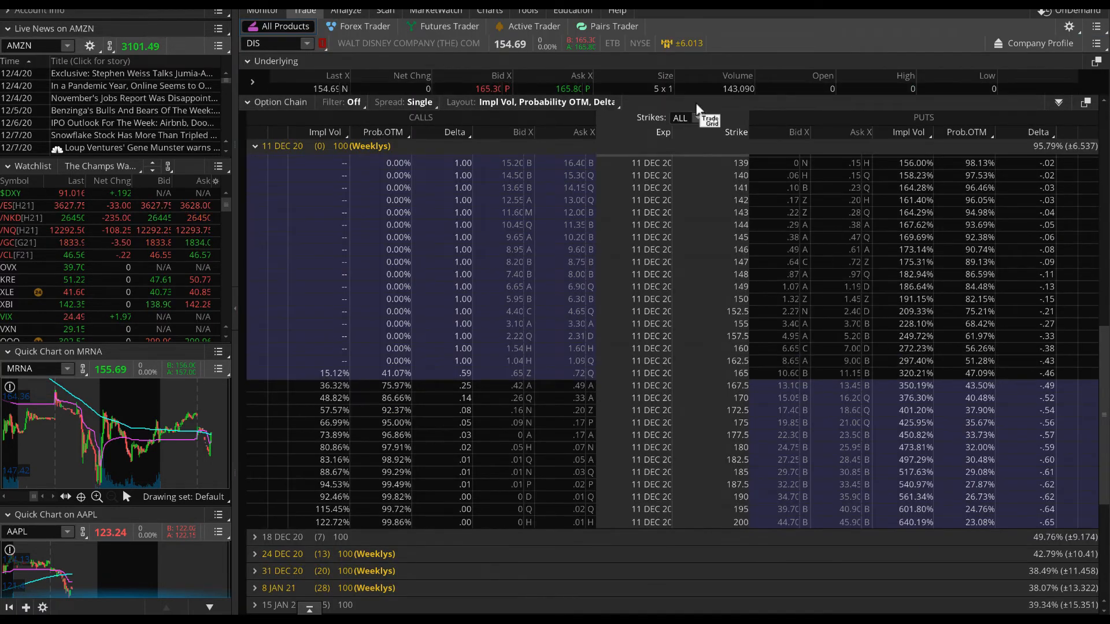
pyautogui.click(489, 10)
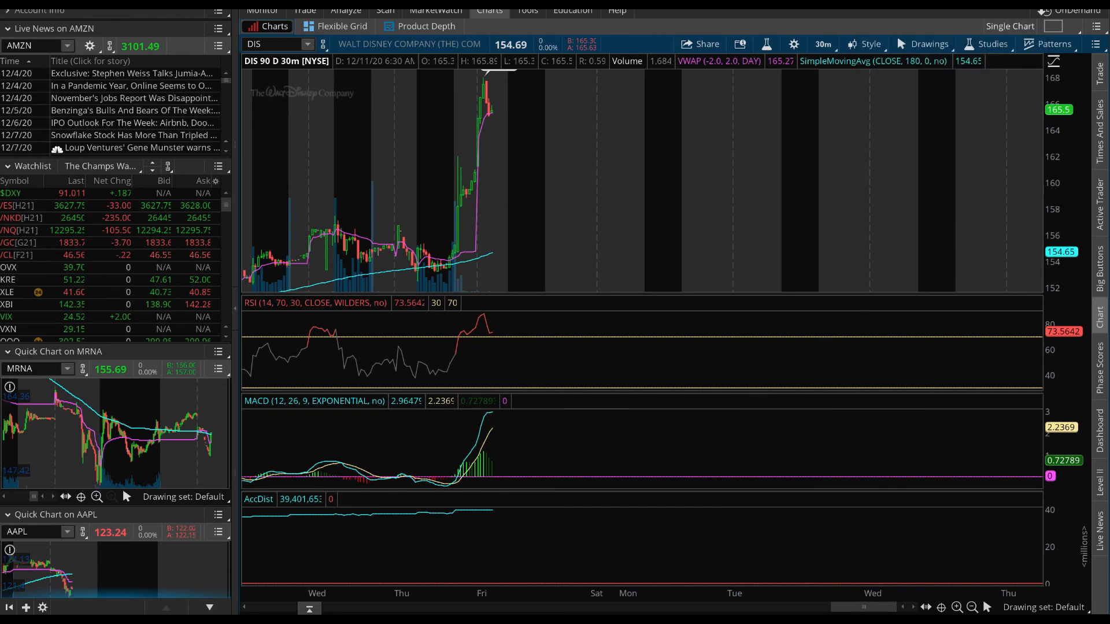
pyautogui.moveTo(814, 170)
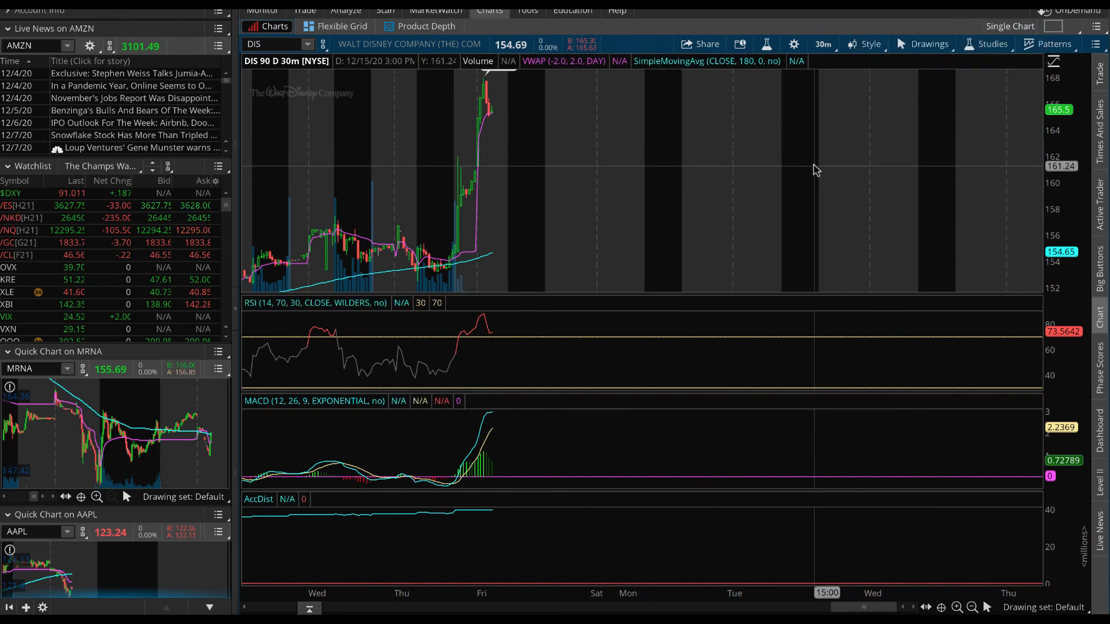